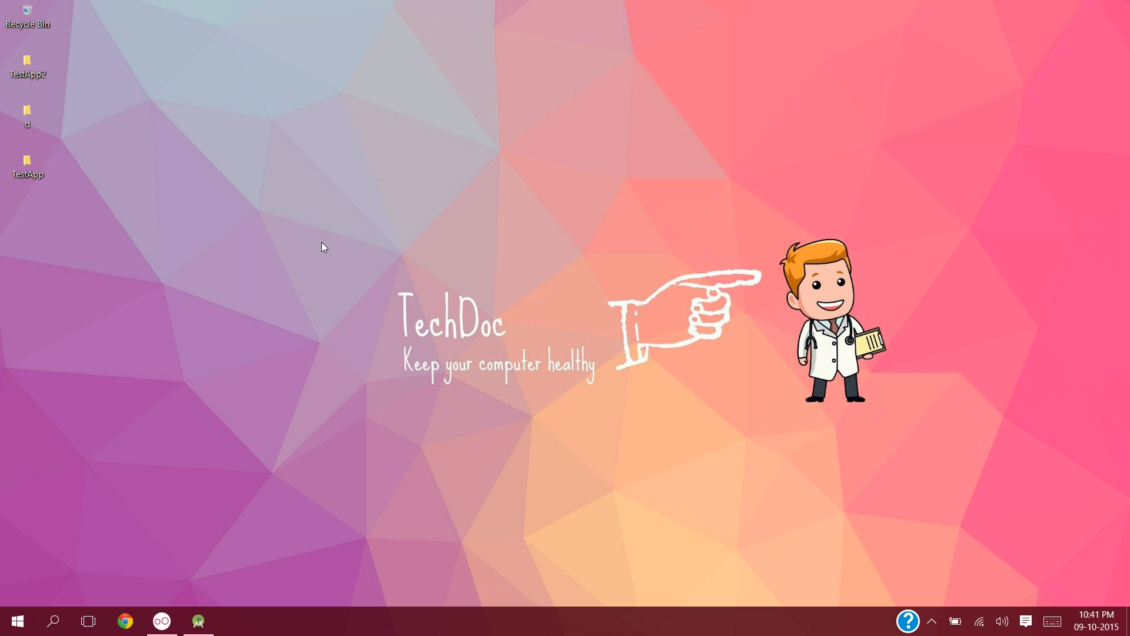
{"action": "mouse_move", "coordinate": [303, 259]}
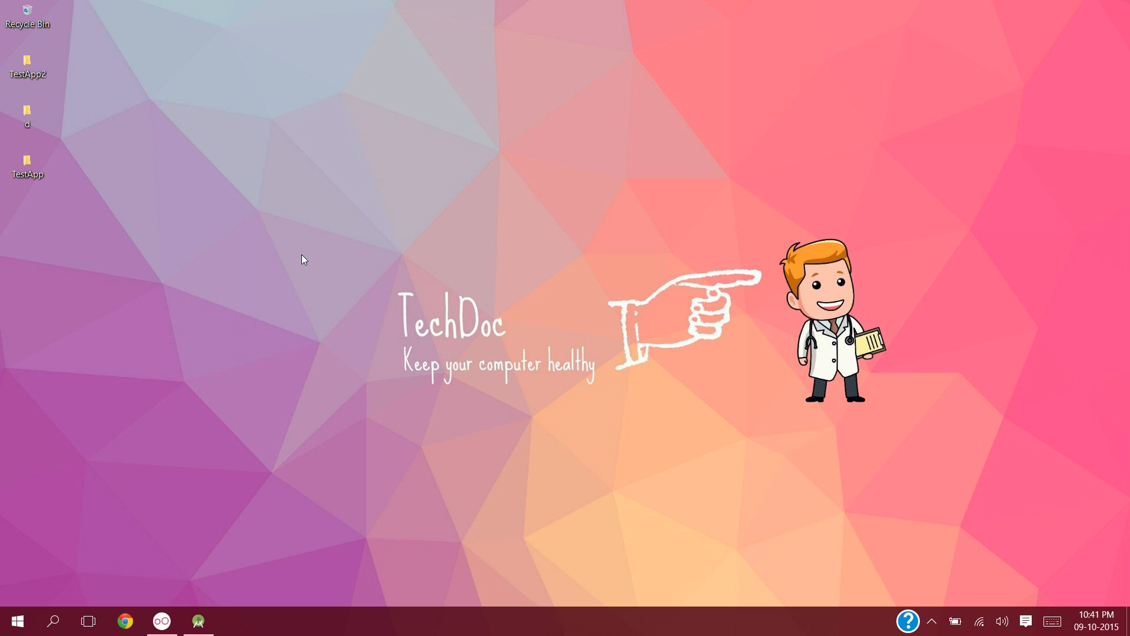
{"action": "mouse_move", "coordinate": [213, 290]}
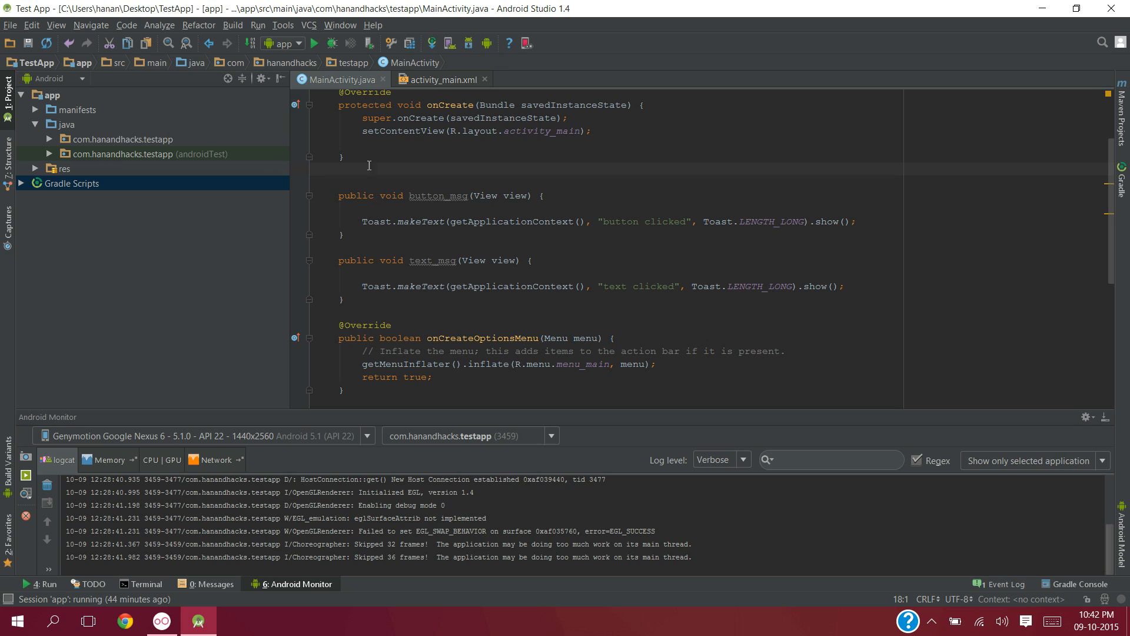
{"action": "mouse_move", "coordinate": [365, 129]}
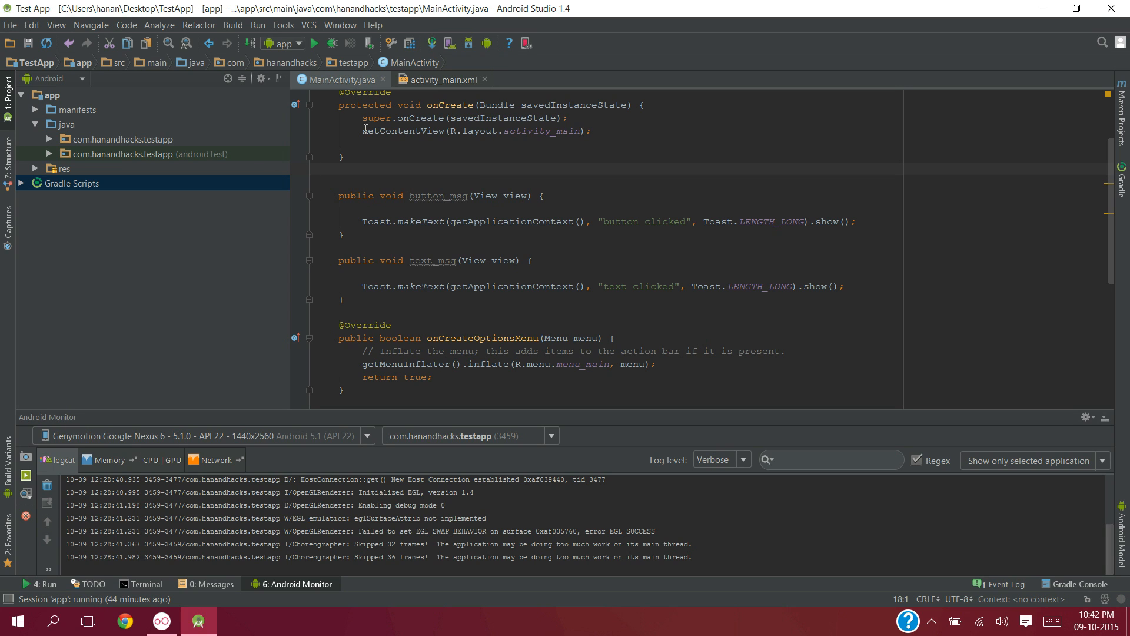
{"action": "mouse_move", "coordinate": [457, 91]}
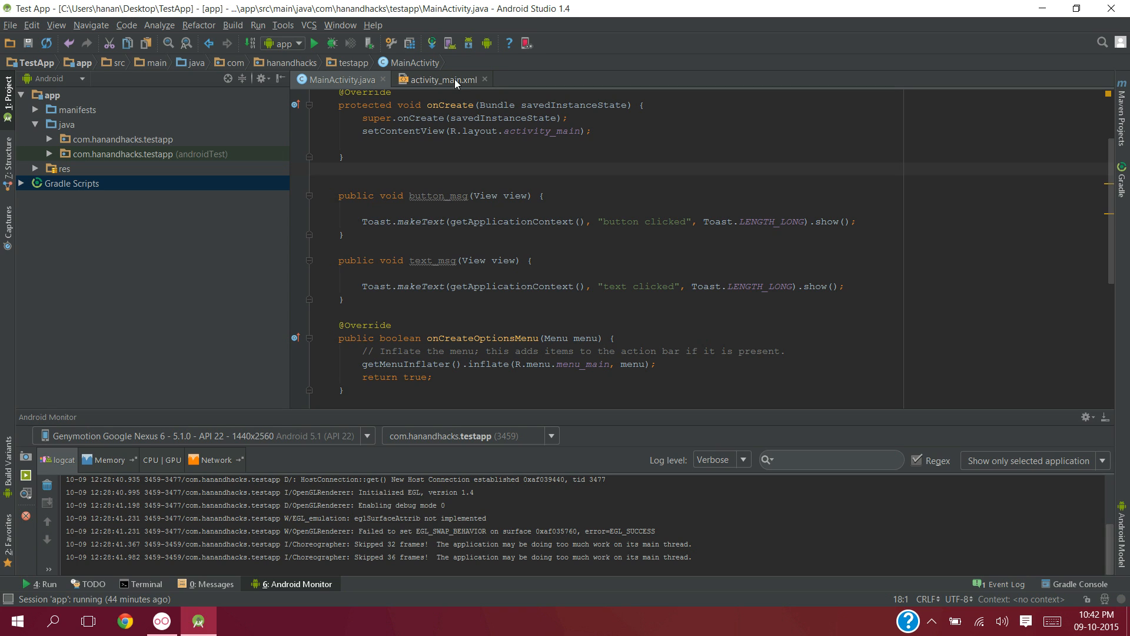
- Review the toast methods, then the TextView definition in activity_main.xml with its phone preview
{"action": "left_click_drag", "start_coordinate": [338, 191], "coordinate": [346, 296]}
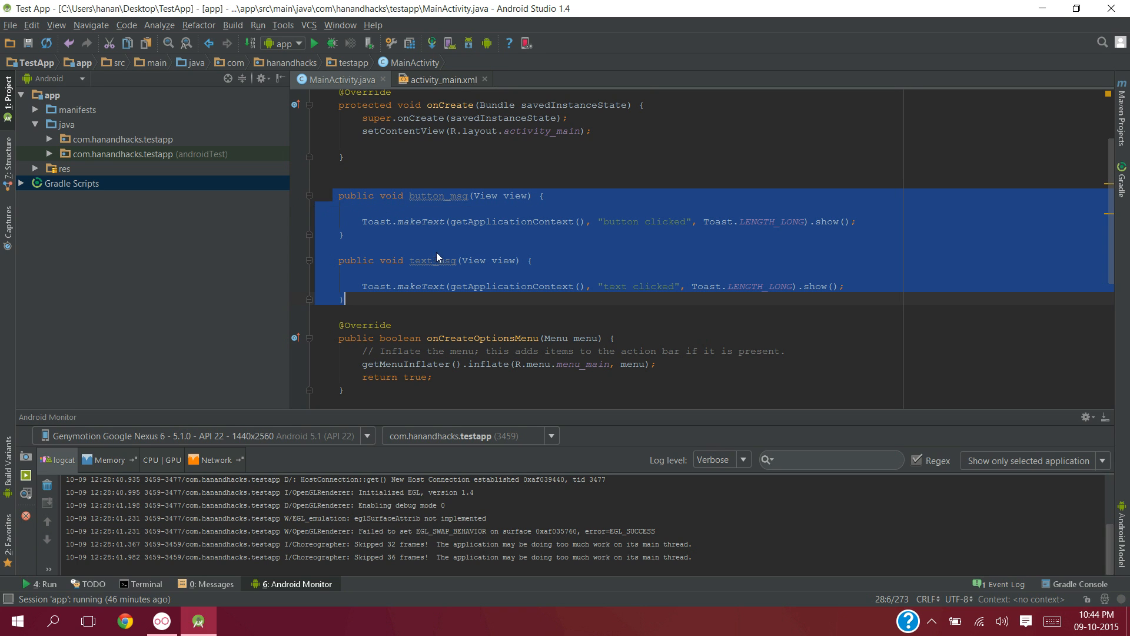
{"action": "mouse_move", "coordinate": [438, 203]}
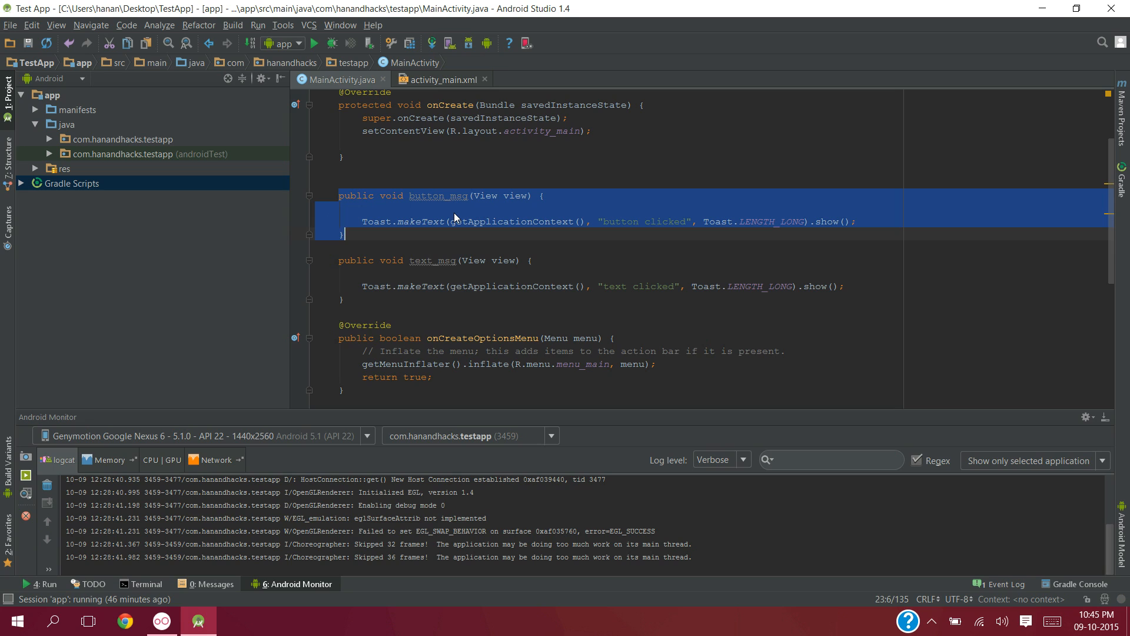
{"action": "mouse_move", "coordinate": [499, 222]}
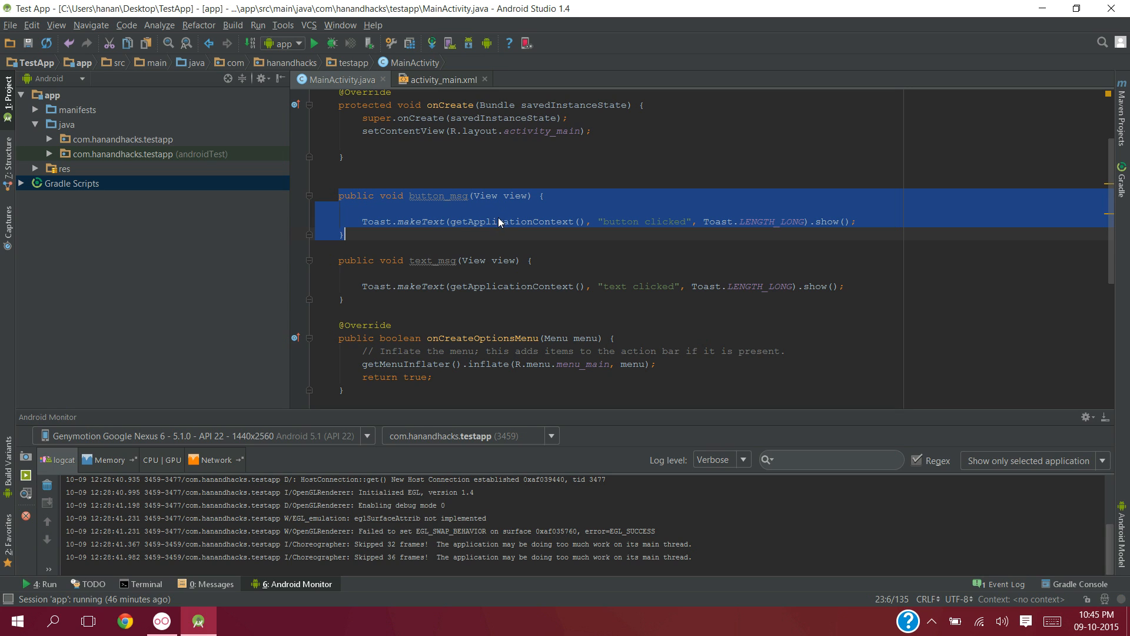
{"action": "mouse_move", "coordinate": [500, 256]}
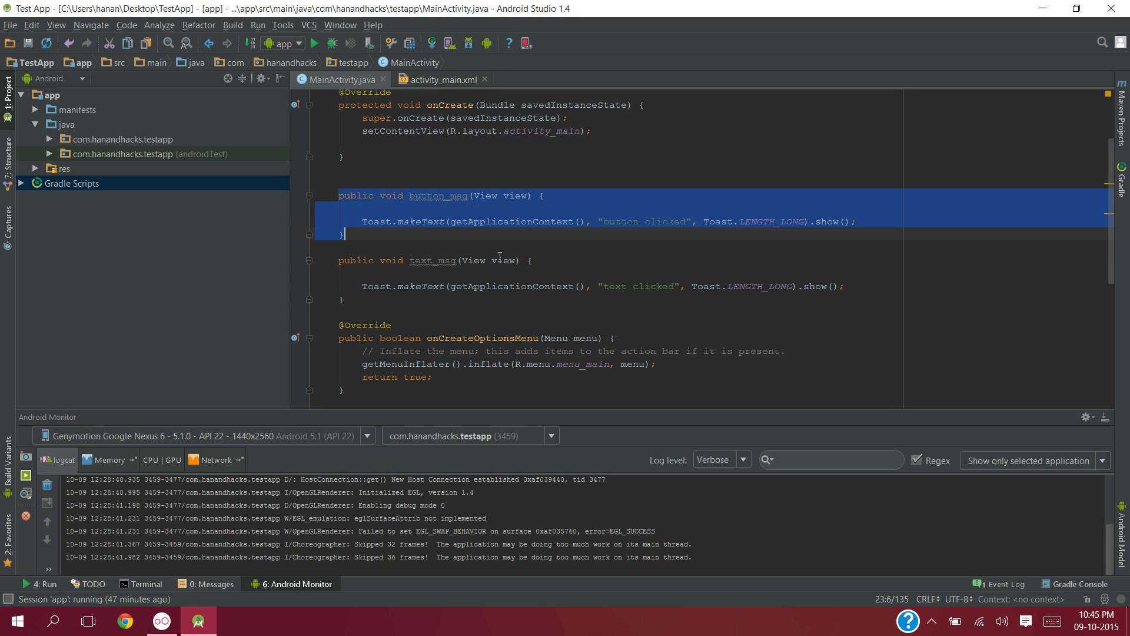
{"action": "mouse_move", "coordinate": [735, 238]}
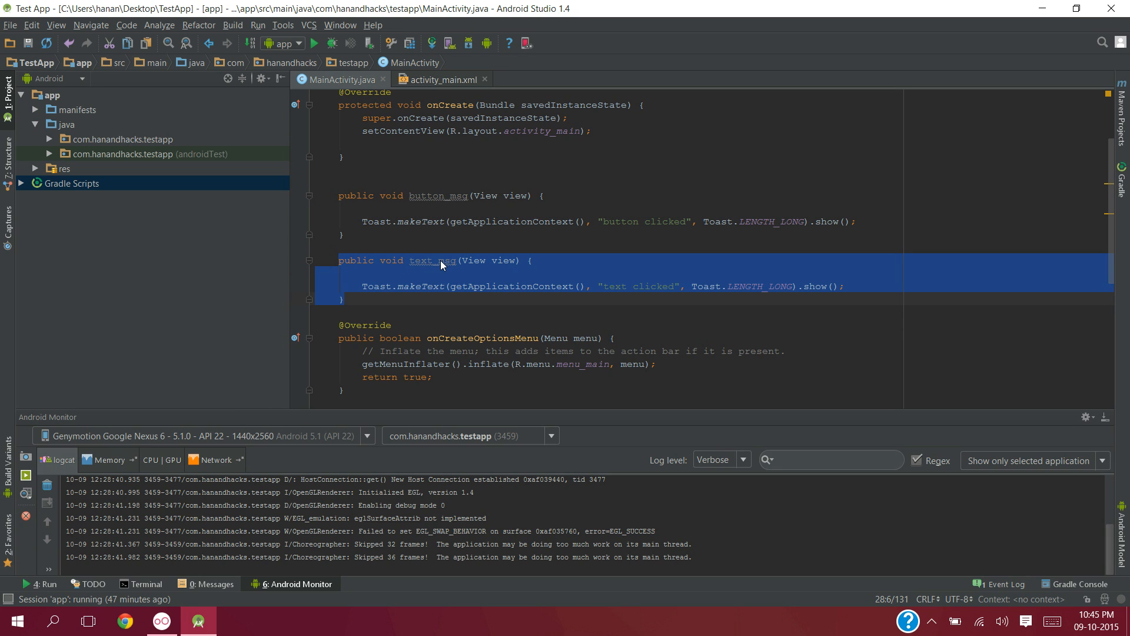
{"action": "mouse_move", "coordinate": [416, 268]}
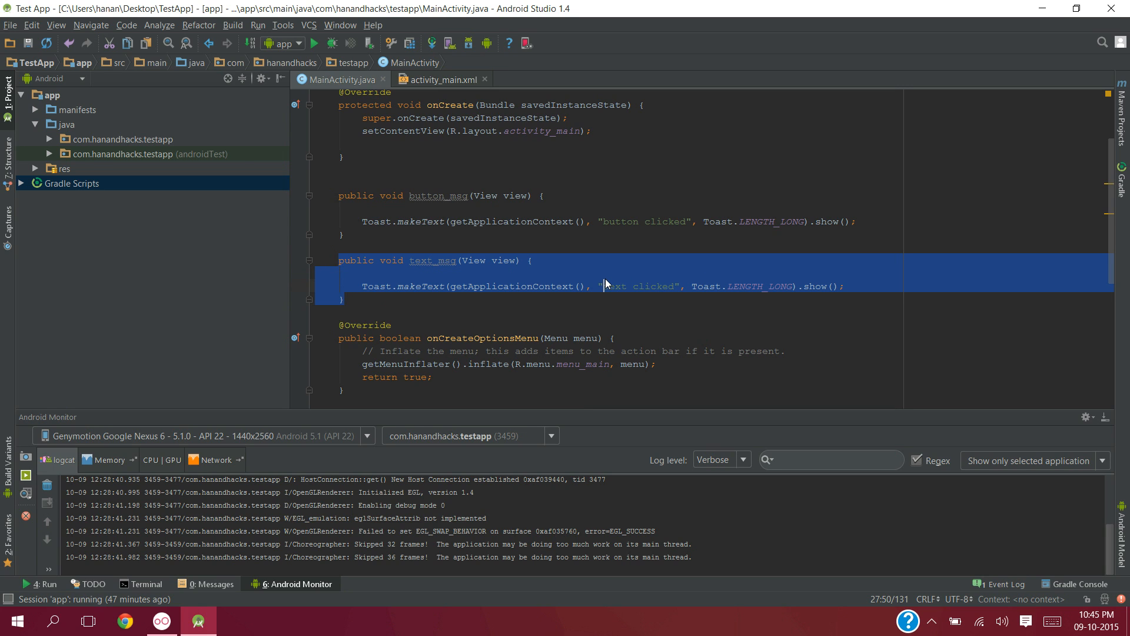
{"action": "mouse_move", "coordinate": [664, 285]}
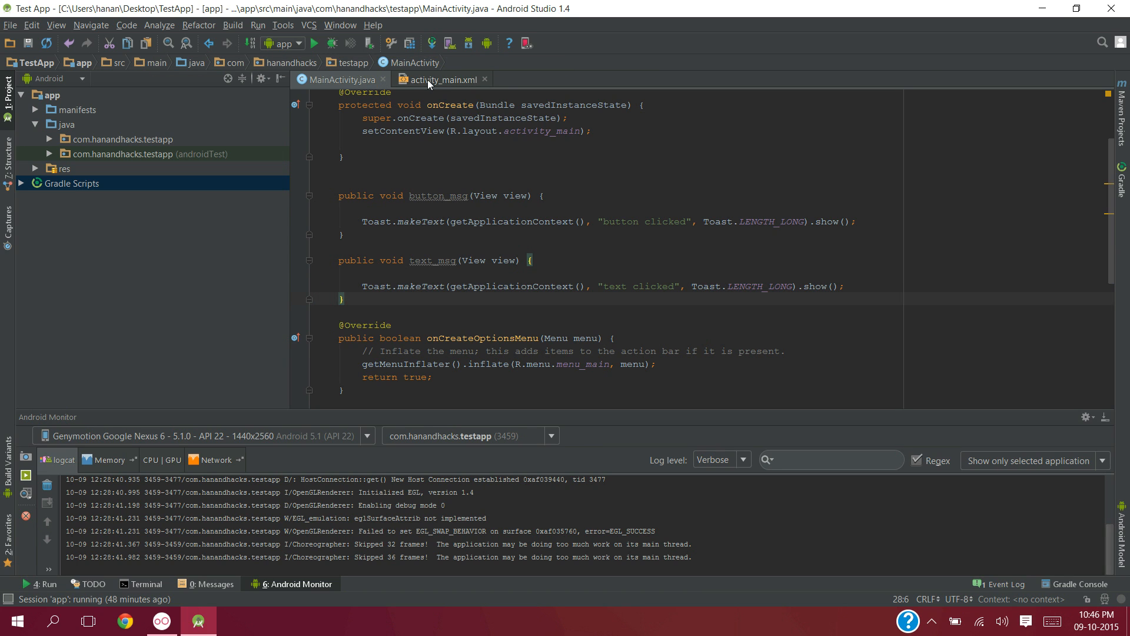
{"action": "left_click", "coordinate": [437, 80]}
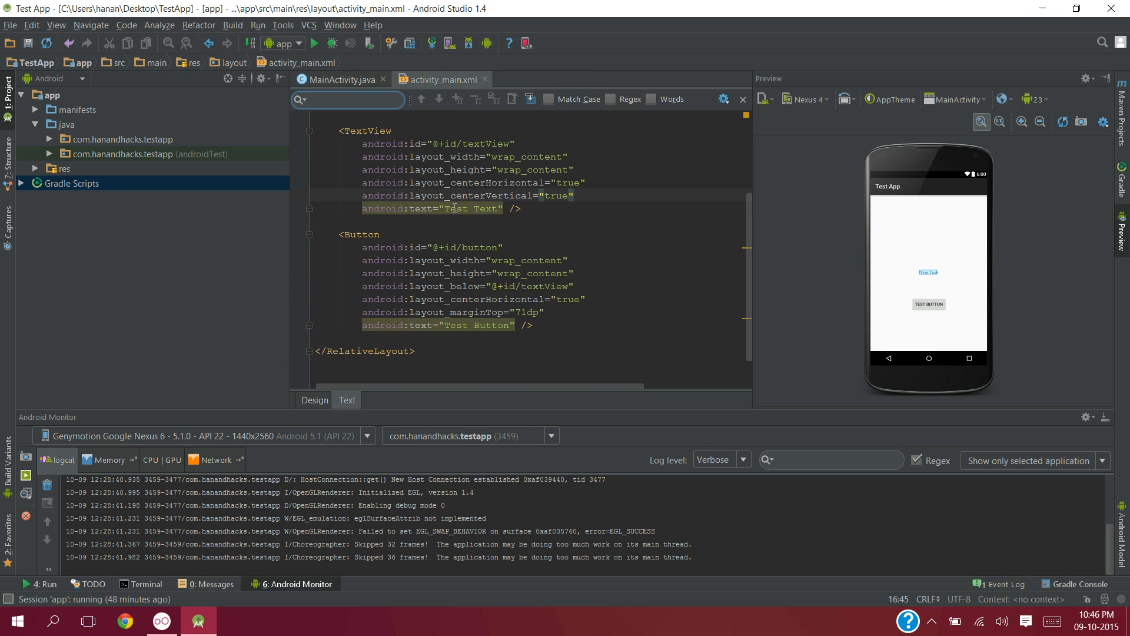
{"action": "left_click_drag", "start_coordinate": [337, 130], "coordinate": [521, 208]}
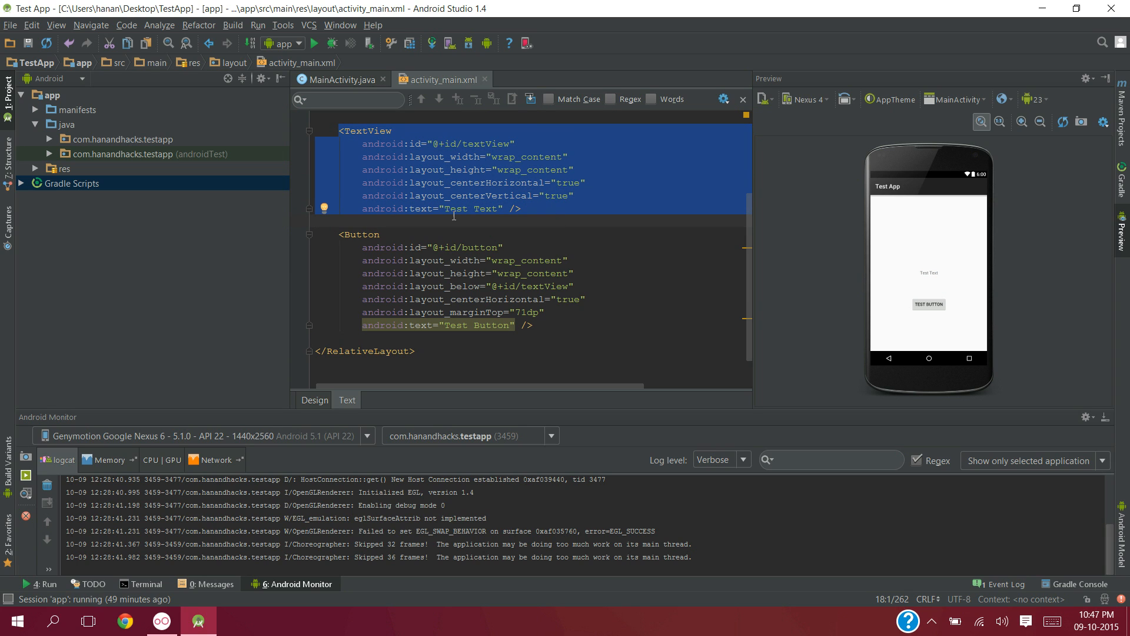
{"action": "mouse_move", "coordinate": [533, 210]}
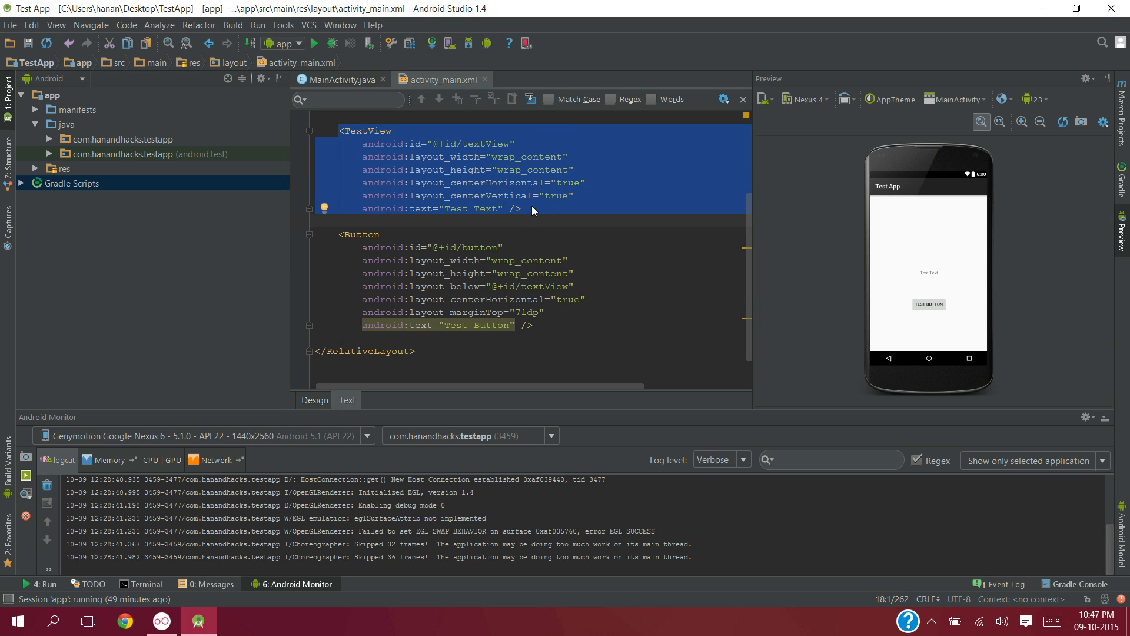
{"action": "mouse_move", "coordinate": [327, 230]}
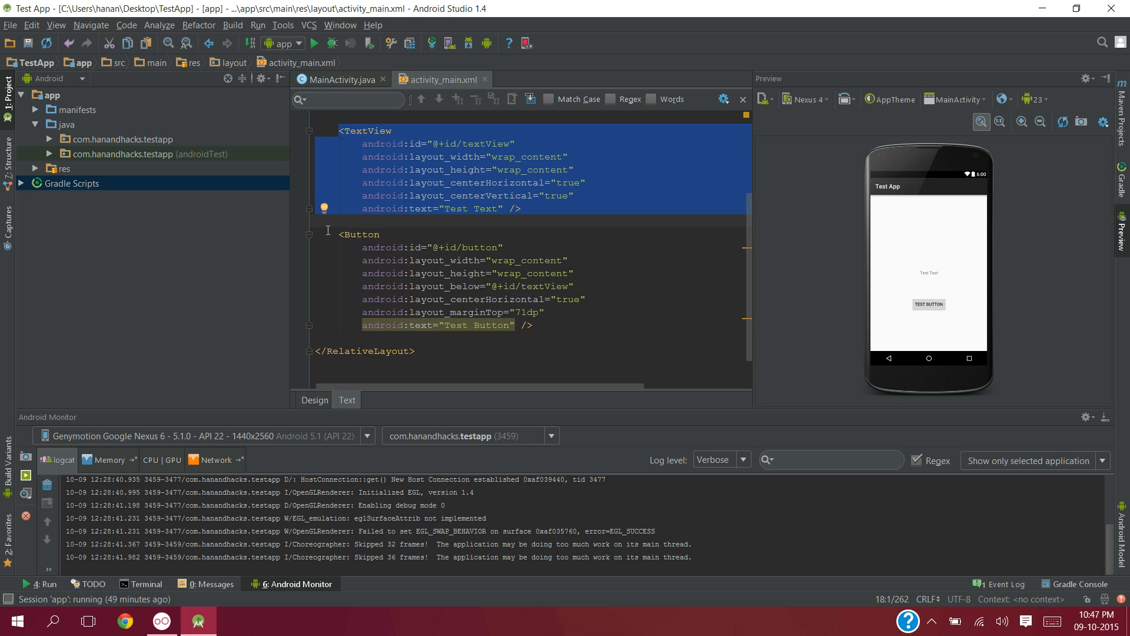
{"action": "mouse_move", "coordinate": [518, 315]}
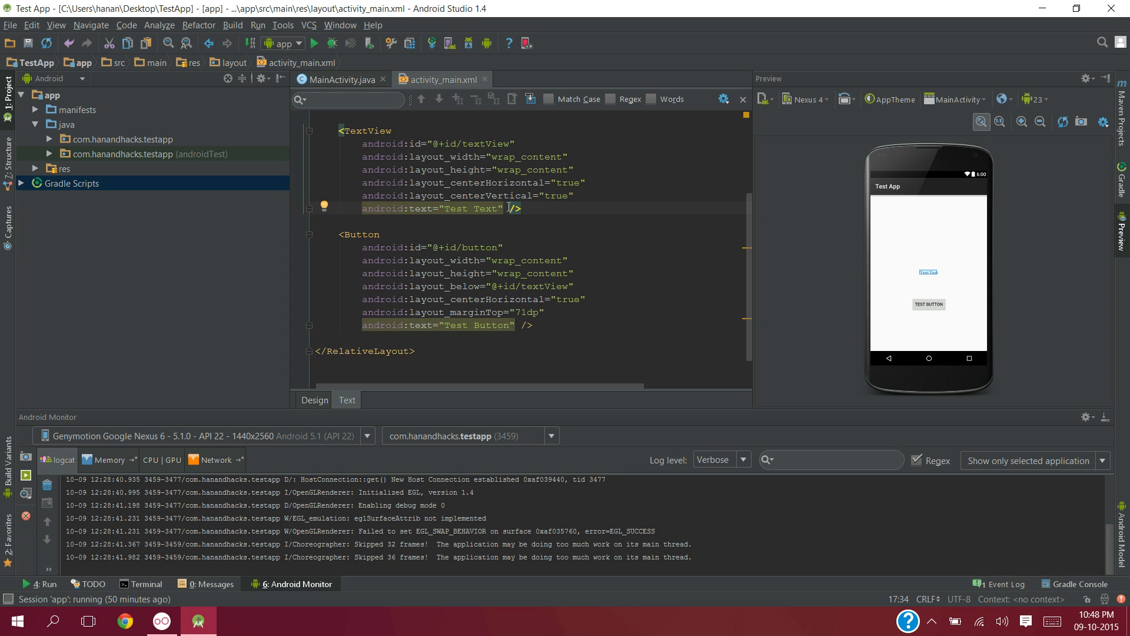
{"action": "mouse_move", "coordinate": [549, 216]}
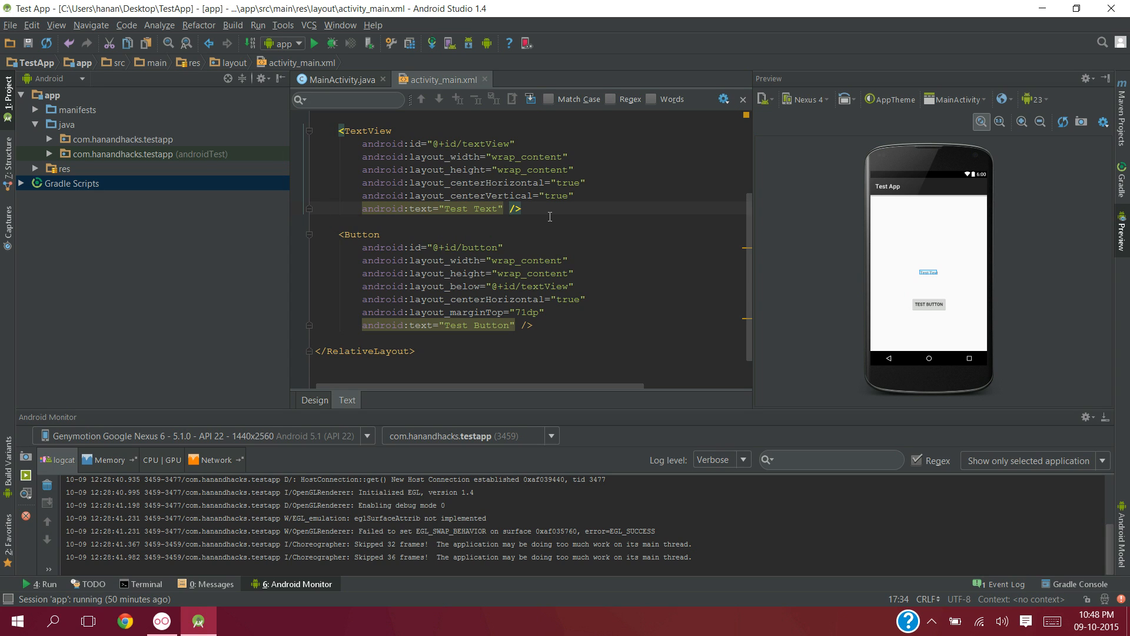
- Give the Button element android:onClick="button_msg" in activity_main.xml via autocomplete
{"action": "type", "text": "a/>"}
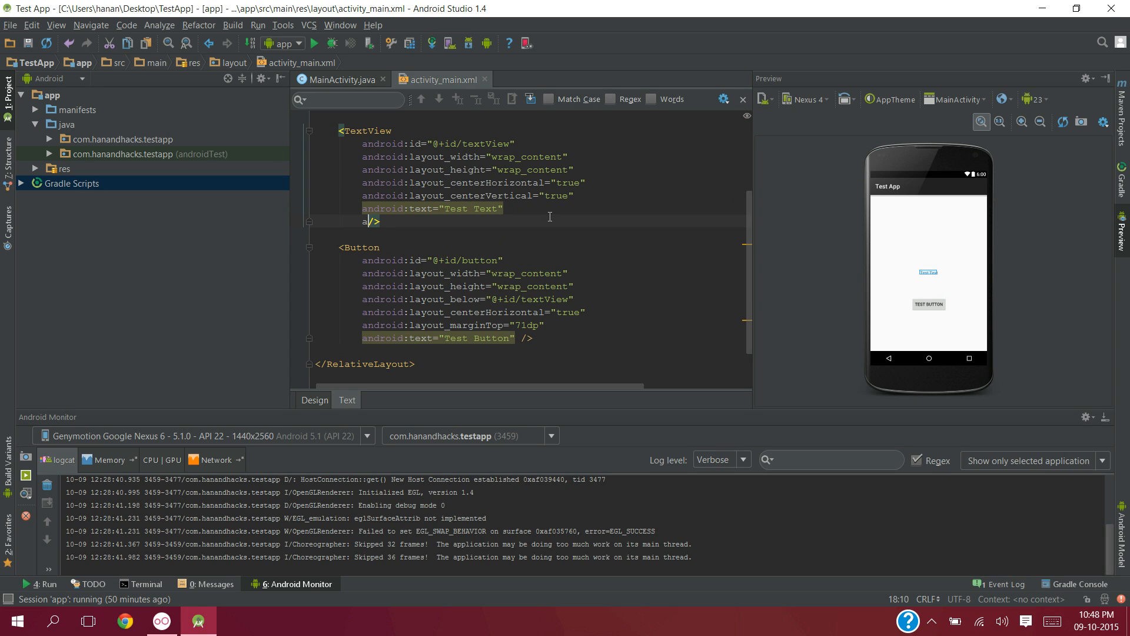
{"action": "type", "text": "ndroid:onClick=\"text_msg"}
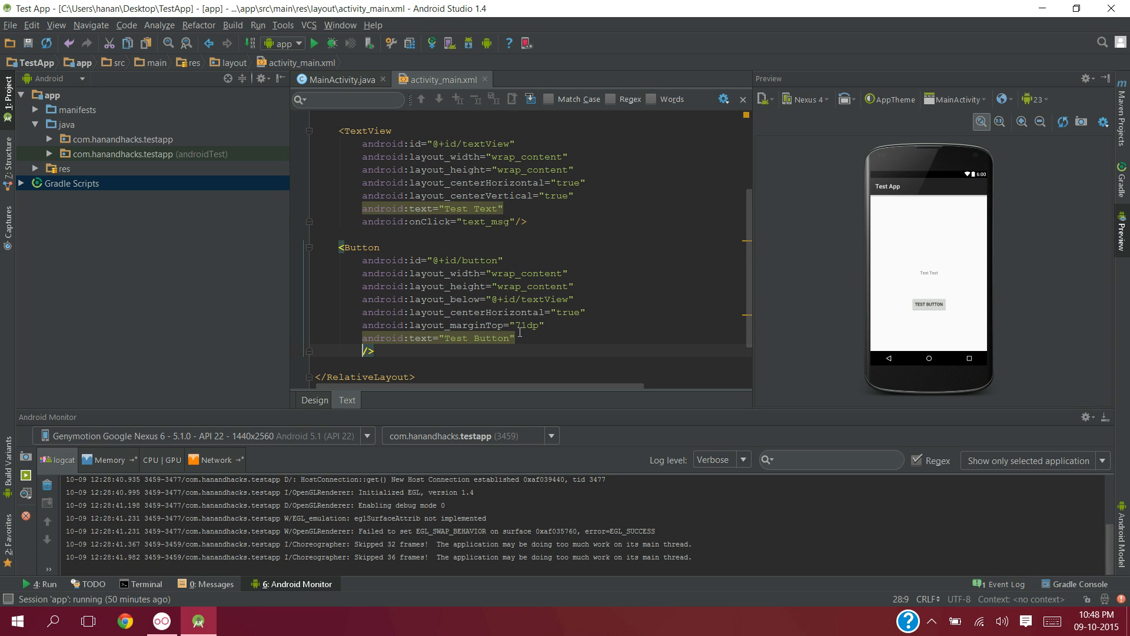
{"action": "type", "text": "android:onClick=\""}
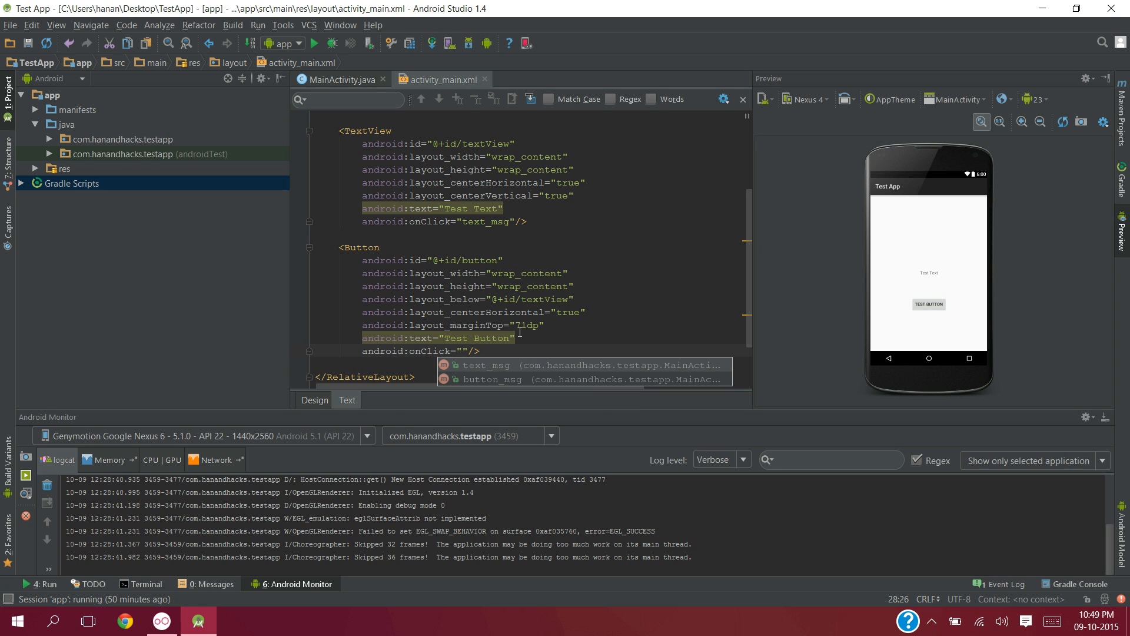
{"action": "type", "text": "button_msg"}
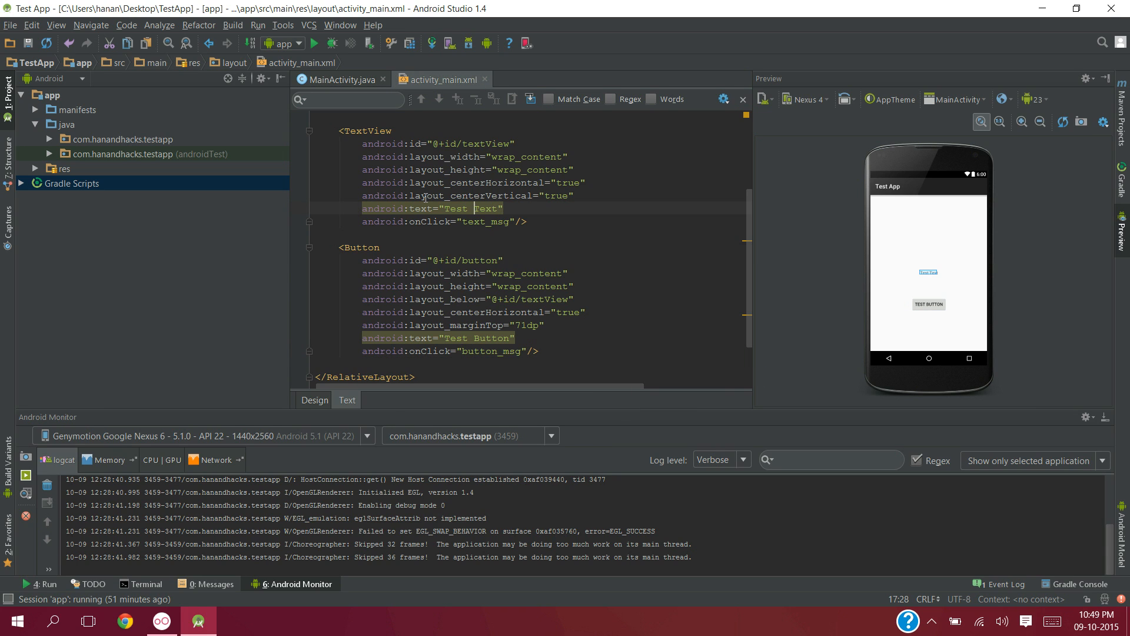
{"action": "left_click", "coordinate": [340, 79]}
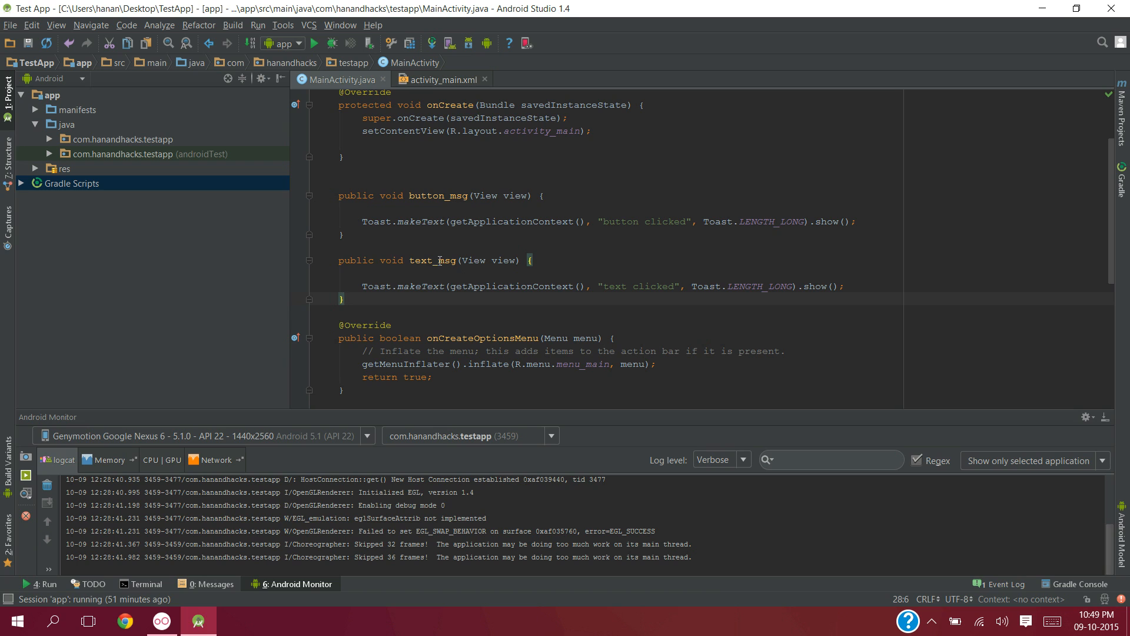
- Check the layout's onClick names against the MainActivity toast methods button_msg and text_msg
{"action": "left_click", "coordinate": [441, 79]}
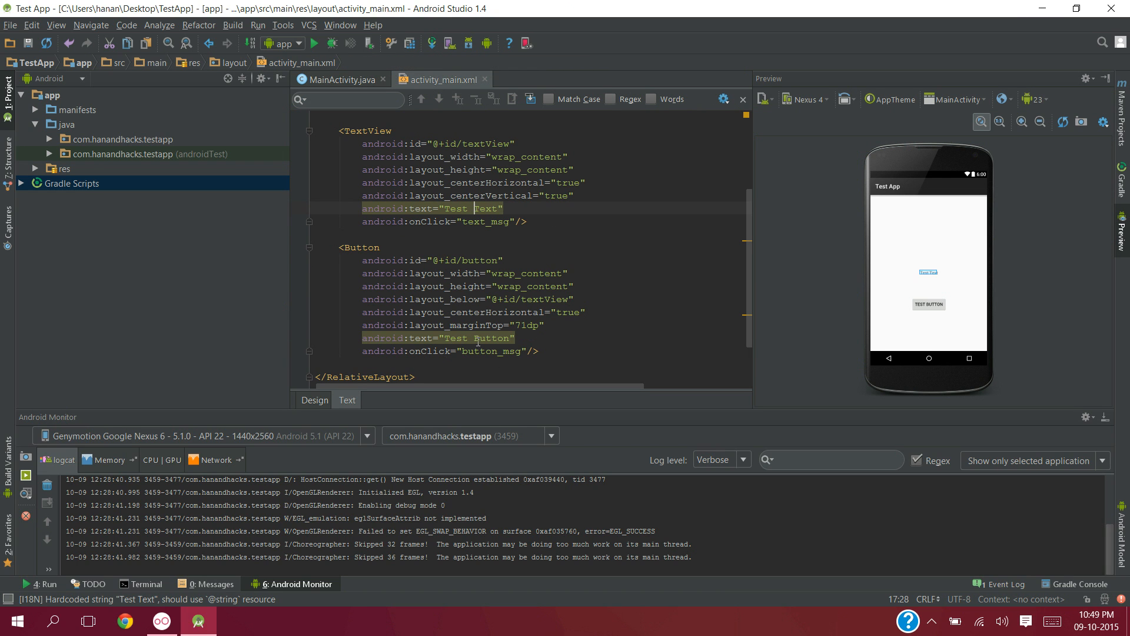
{"action": "mouse_move", "coordinate": [327, 69]}
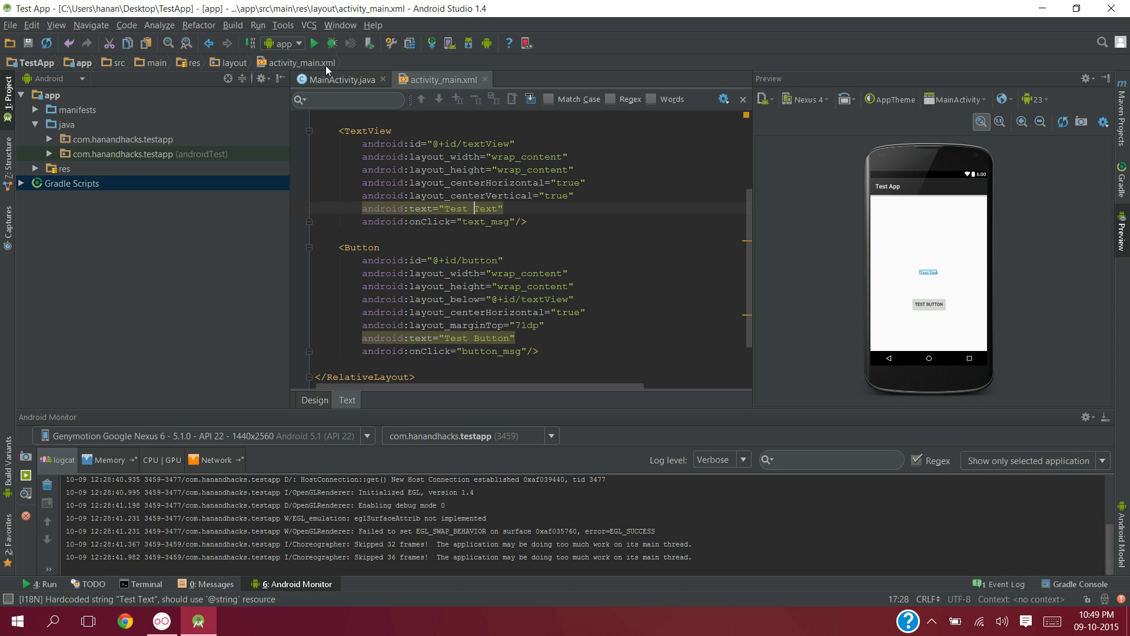
{"action": "left_click", "coordinate": [339, 80]}
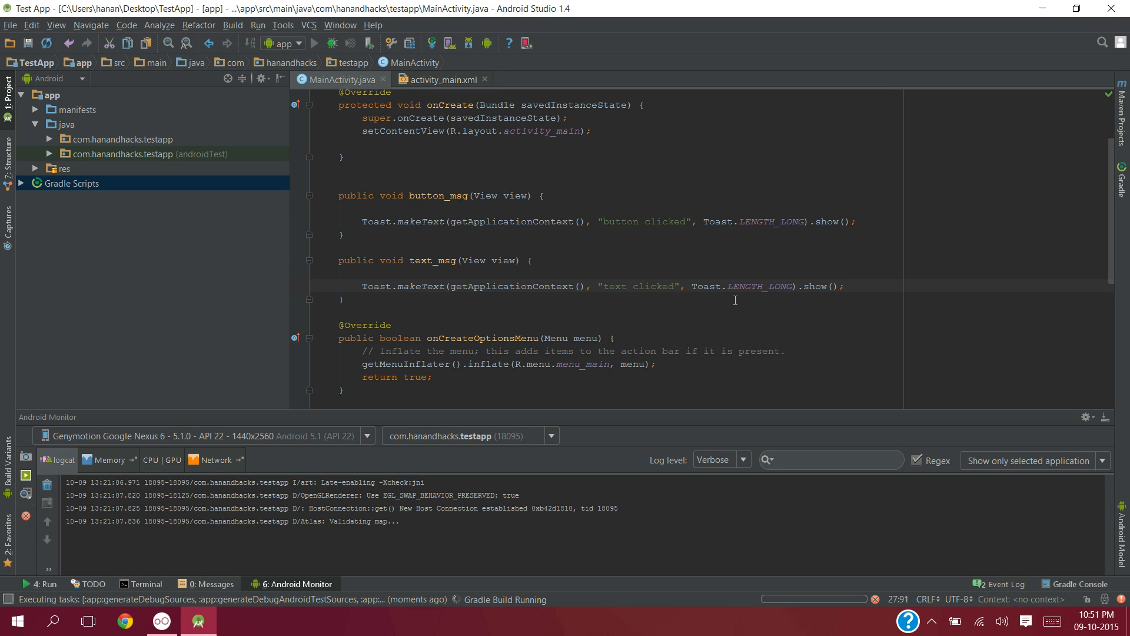
- Run the app and deploy it to the Genymotion Google Nexus 6 device
{"action": "left_click", "coordinate": [257, 43]}
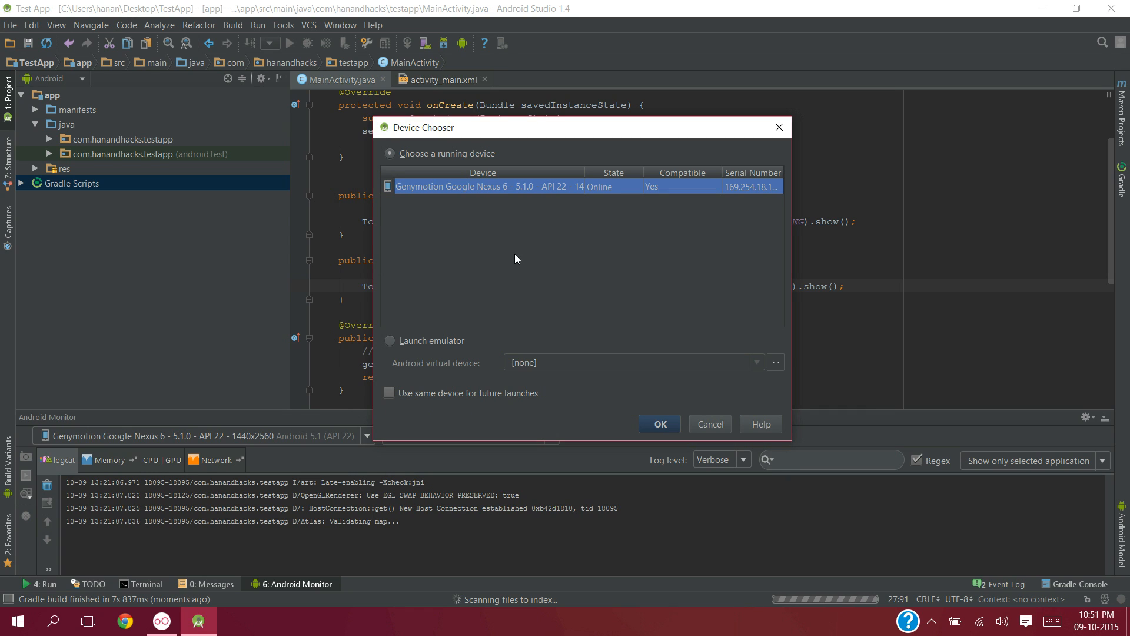
{"action": "mouse_move", "coordinate": [532, 231]}
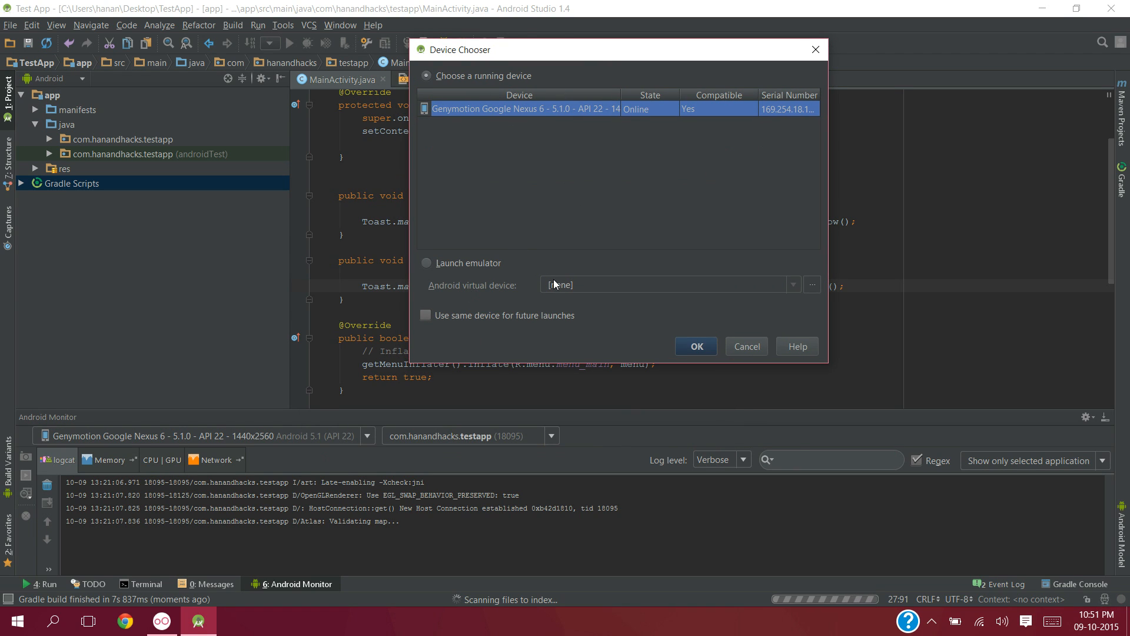
{"action": "mouse_move", "coordinate": [673, 203]}
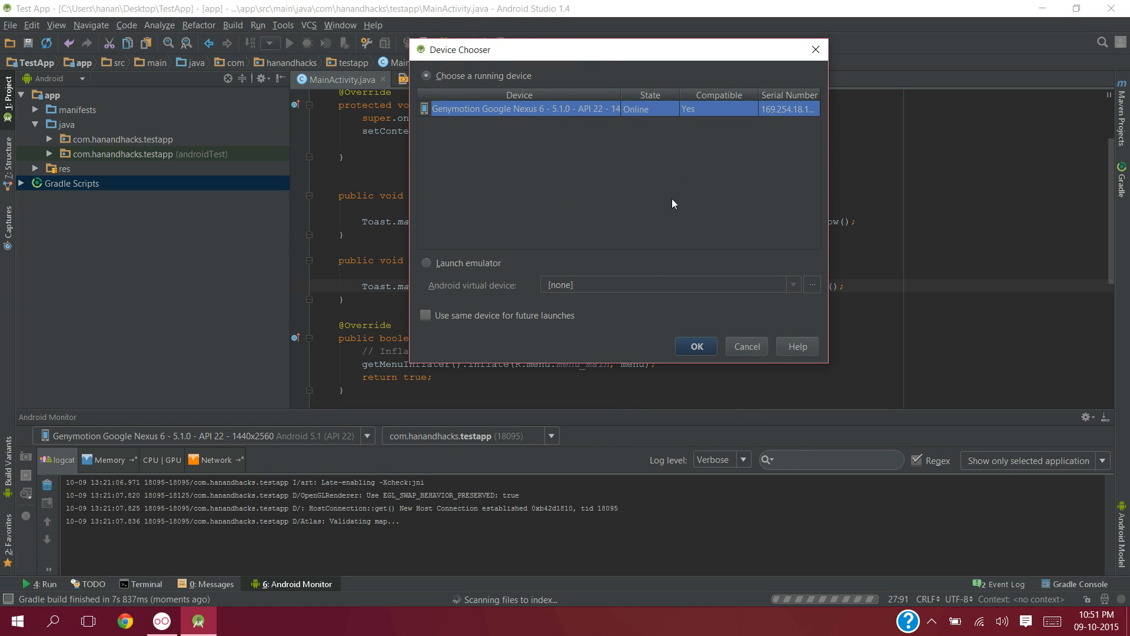
{"action": "mouse_move", "coordinate": [657, 109]}
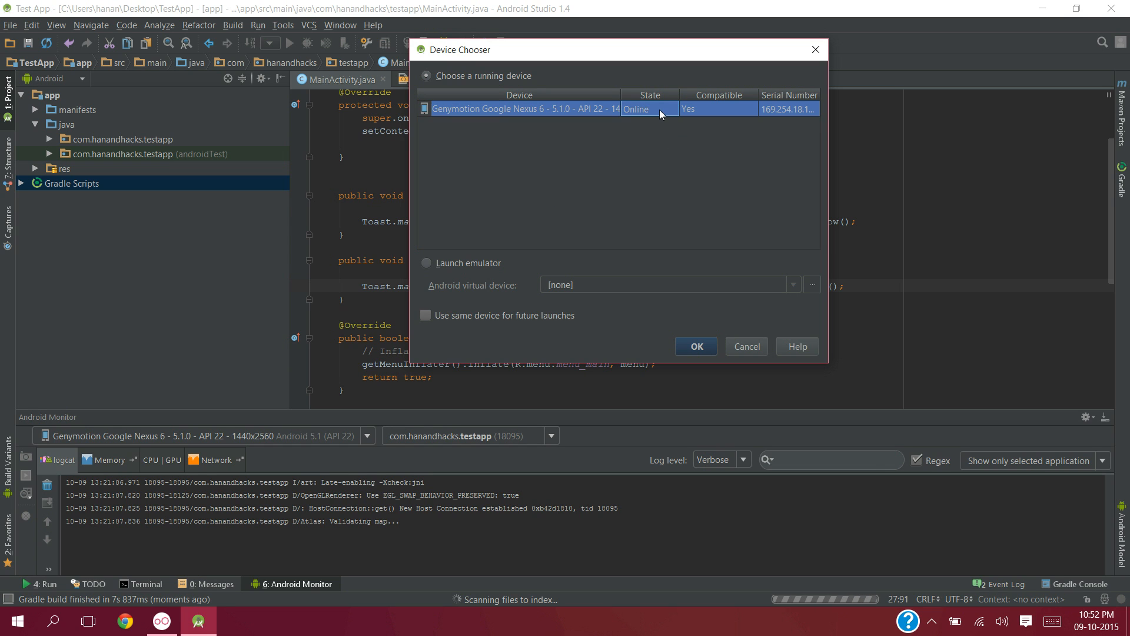
{"action": "left_click", "coordinate": [694, 346]}
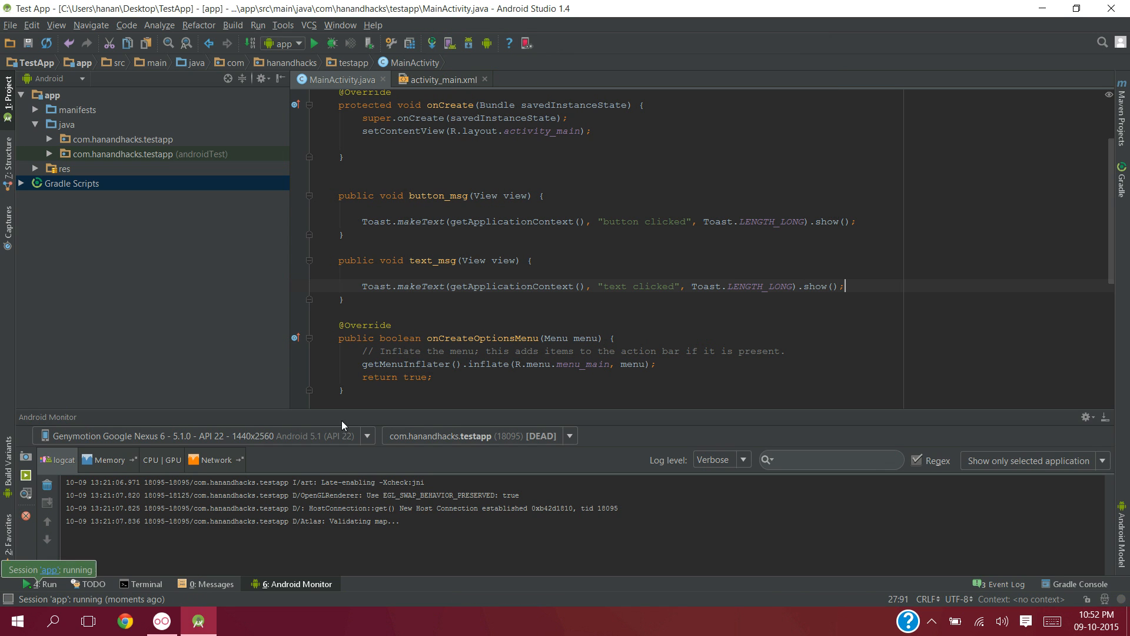
- In the Genymotion emulator, tap Test Text once and TEST BUTTON twice to show their toasts
{"action": "left_click", "coordinate": [162, 620]}
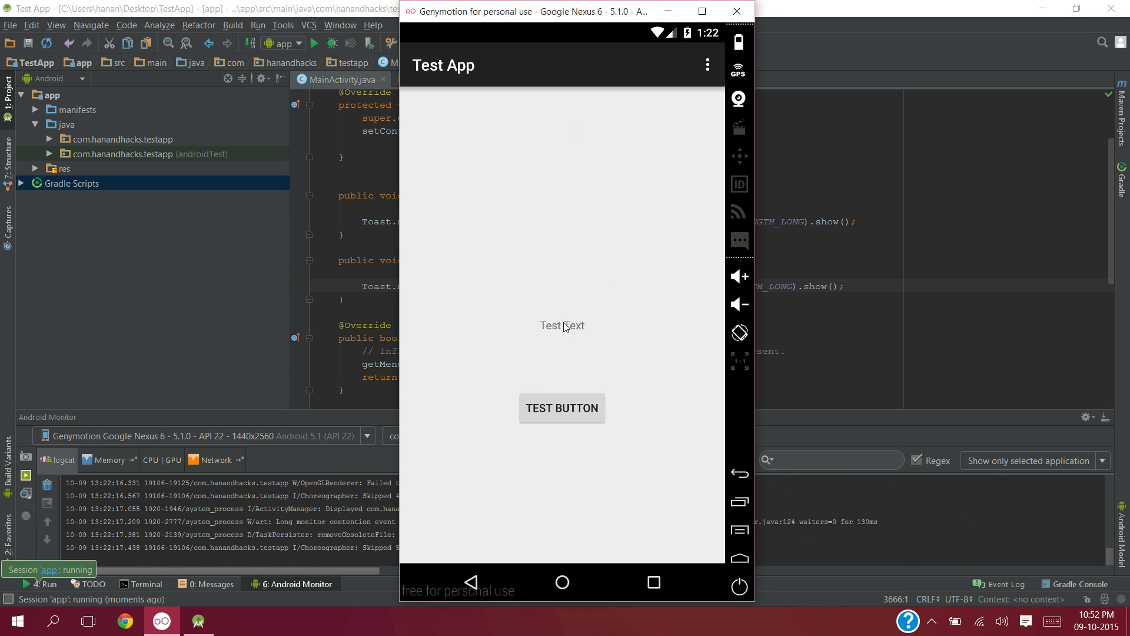
{"action": "left_click", "coordinate": [561, 325]}
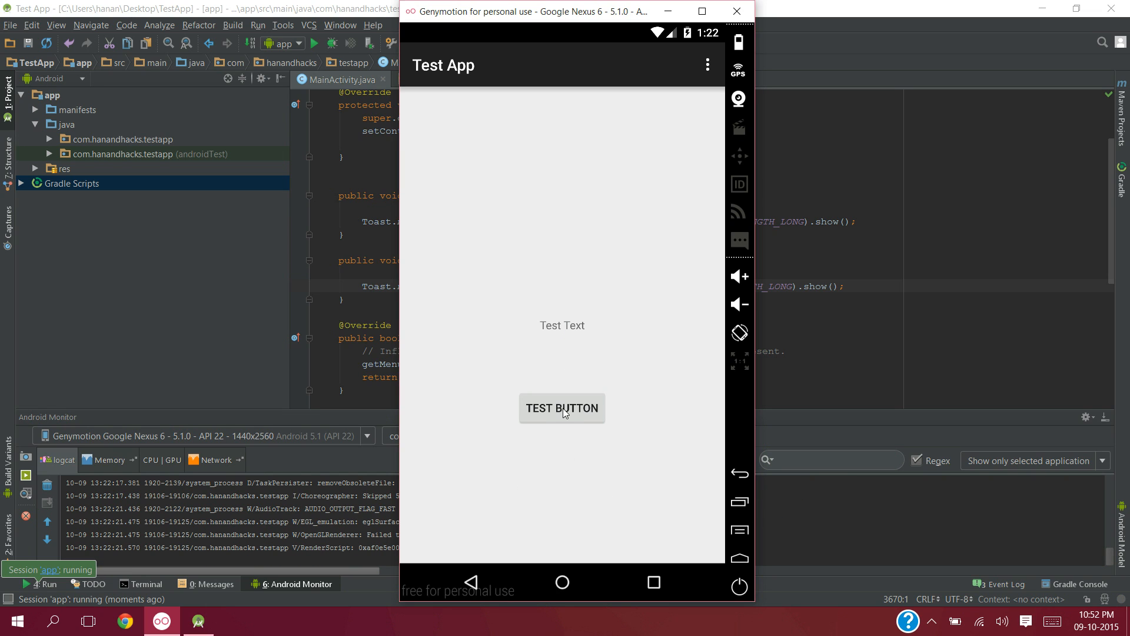
{"action": "left_click", "coordinate": [562, 408]}
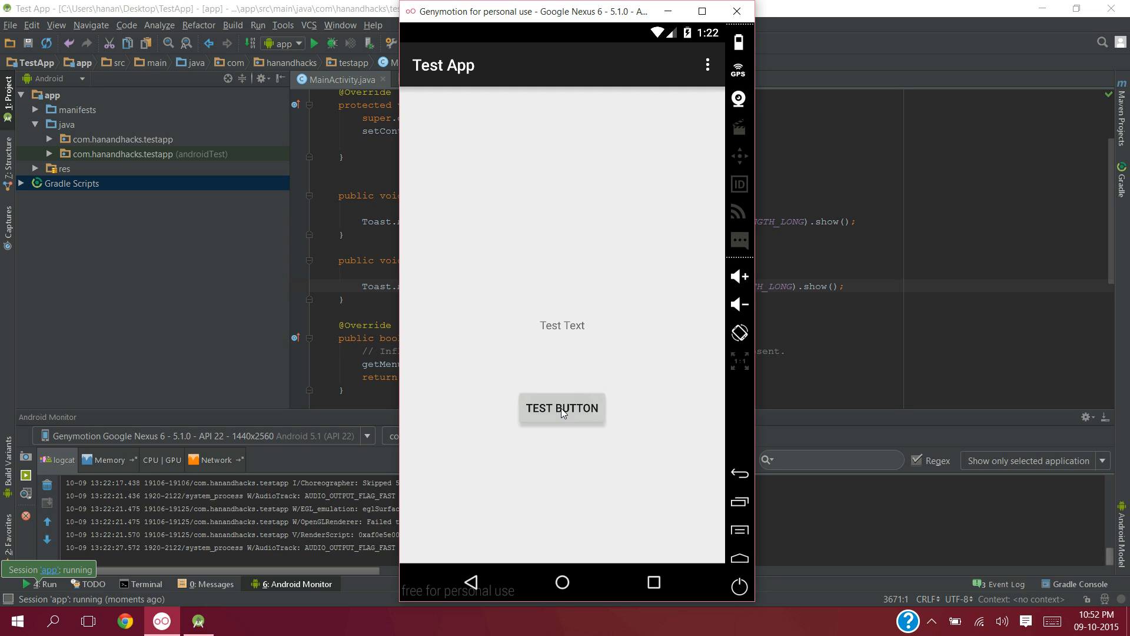
{"action": "left_click", "coordinate": [562, 408]}
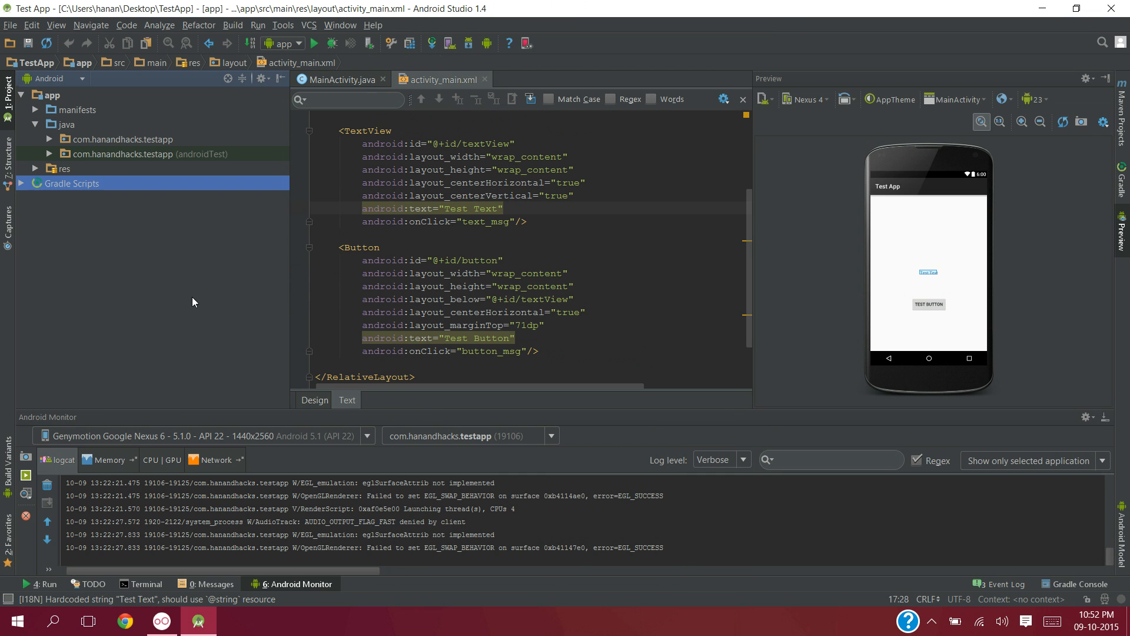
{"action": "left_click", "coordinate": [339, 79]}
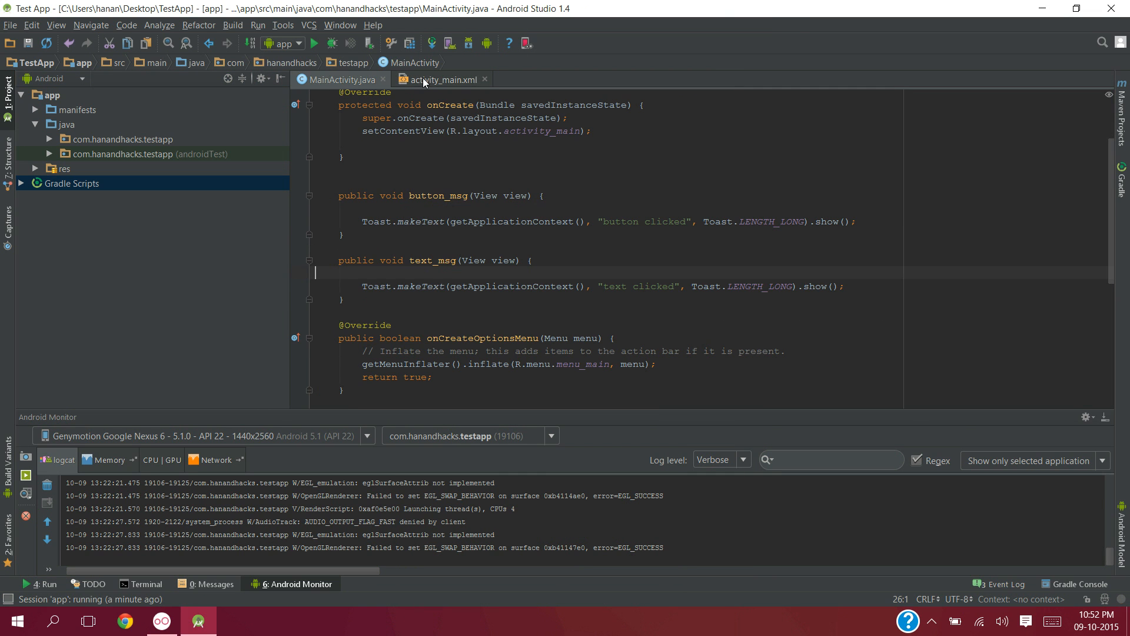
{"action": "left_click", "coordinate": [441, 80]}
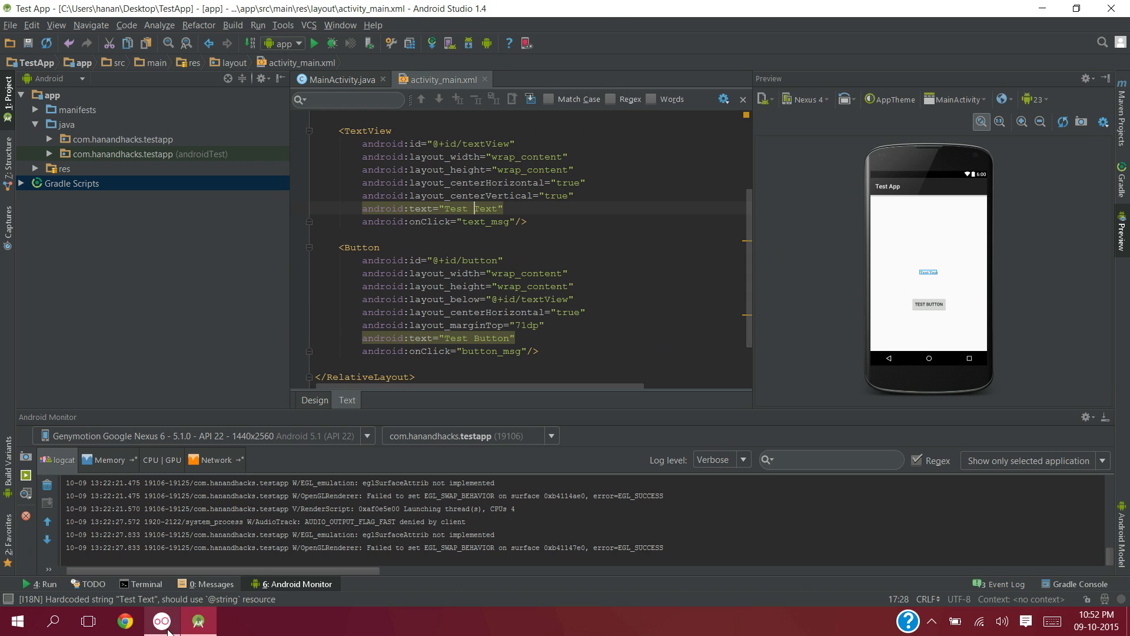